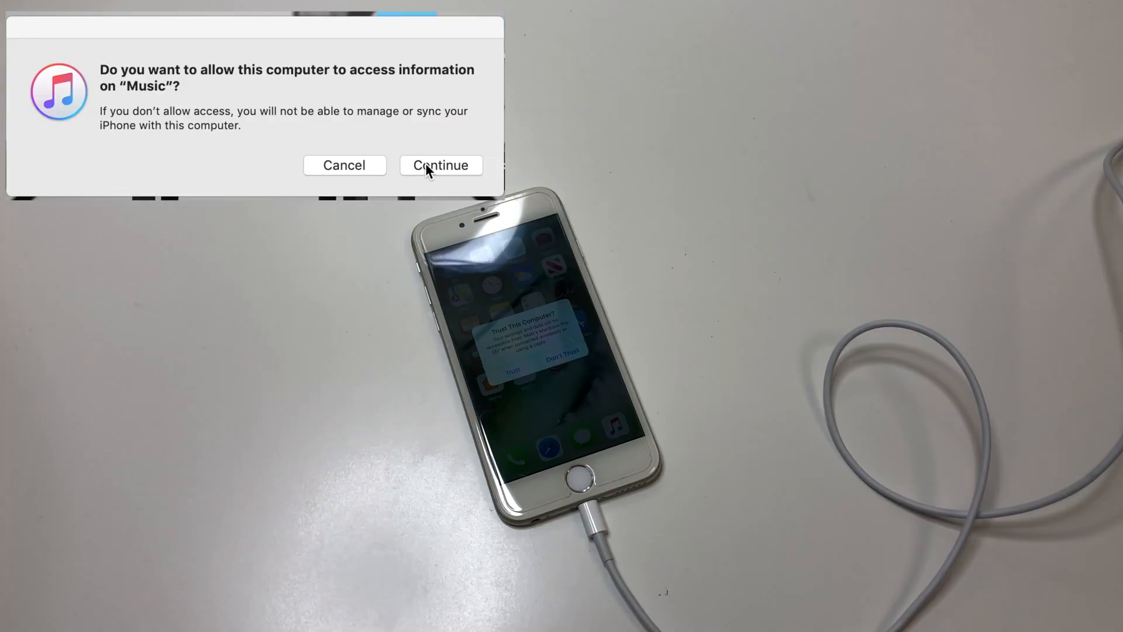
Allow the computer to access the iPhone 6 and reveal its iOS build number
left_click(441, 165)
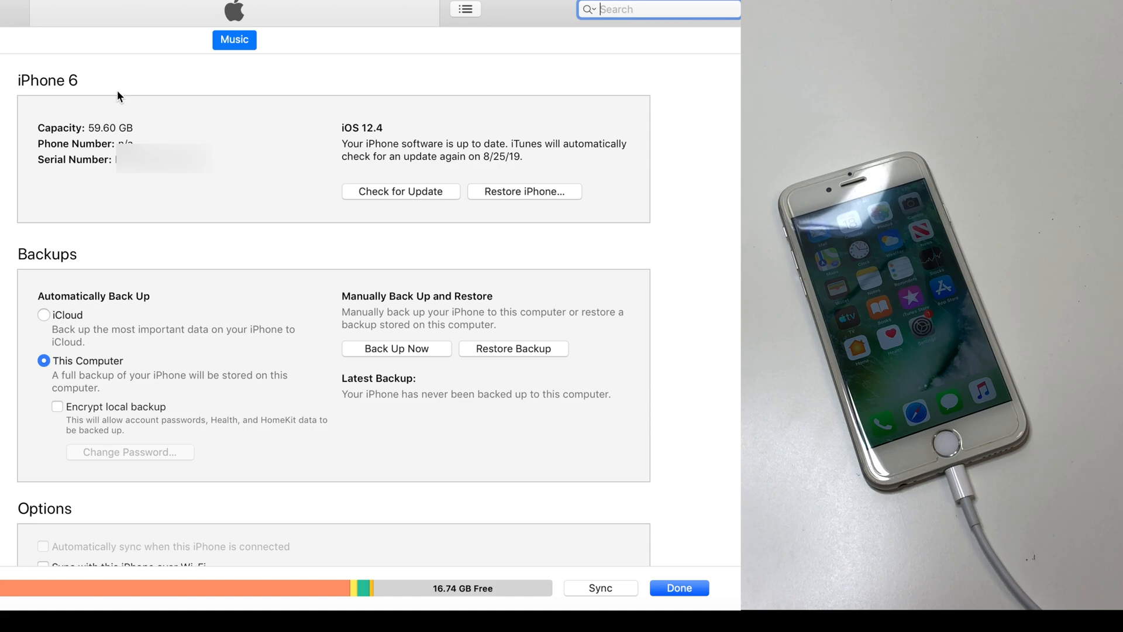
left_click(391, 128)
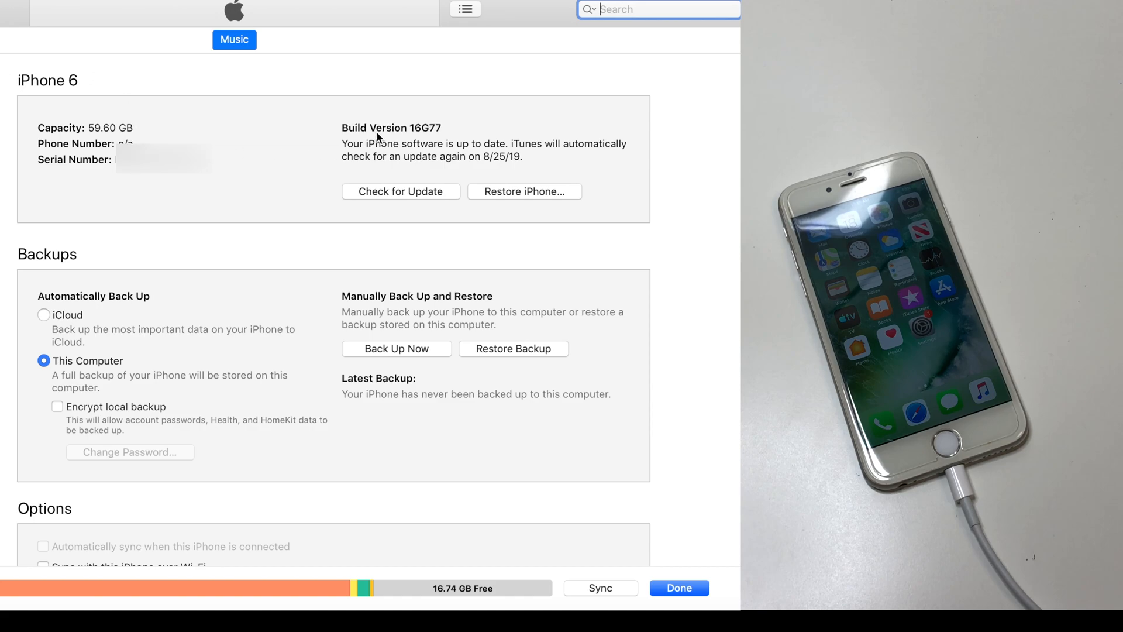
mouse_move(524, 191)
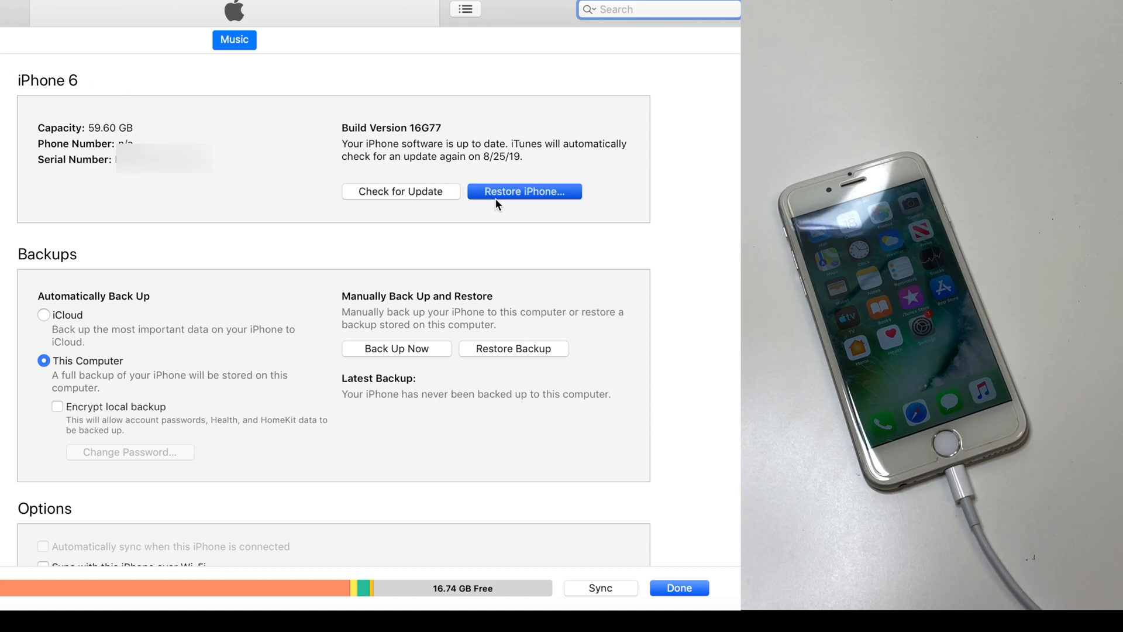
Begin restoring the iPhone to factory settings and confirm the erase
left_click(524, 191)
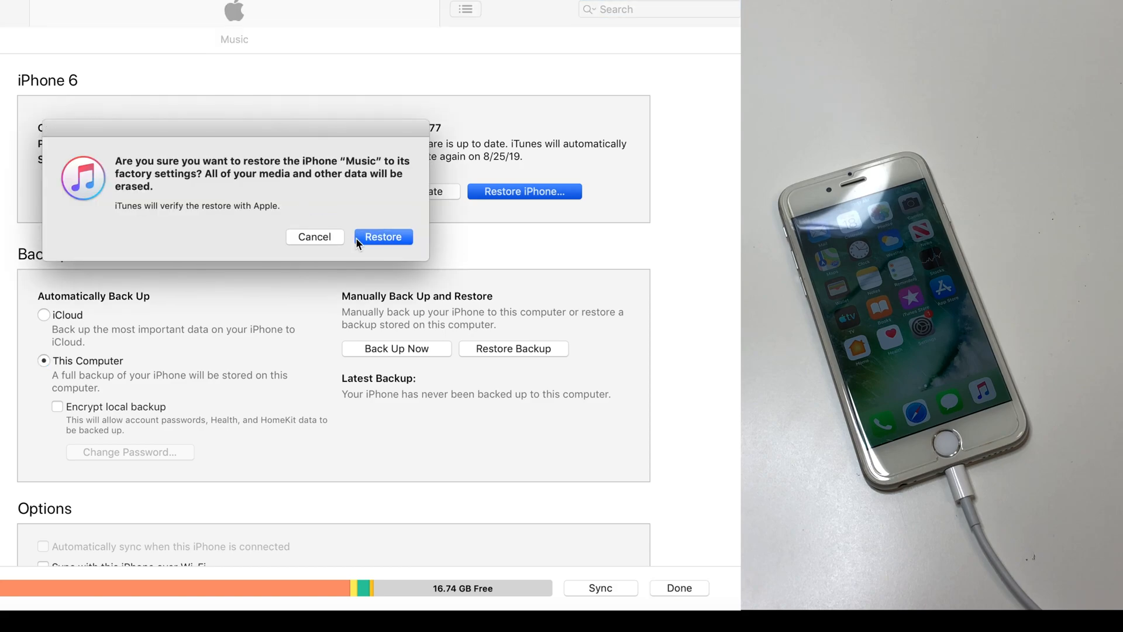
left_click(384, 236)
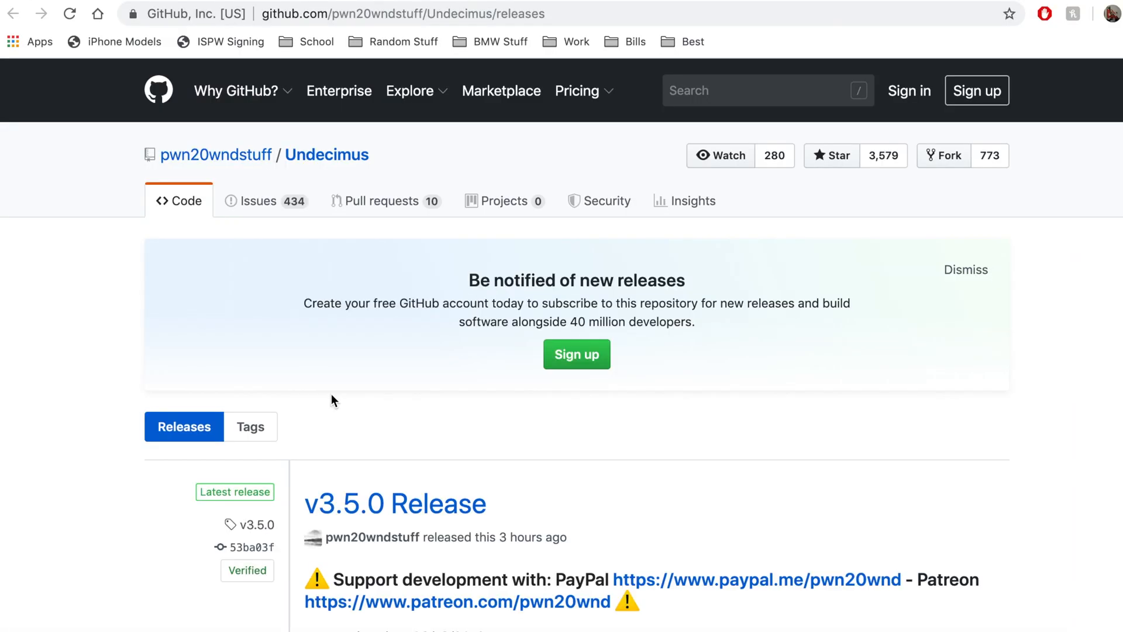
Download Undecimus-v3.5.0.ipa from the v3.5.0 release's Assets list
scroll("down", 3)
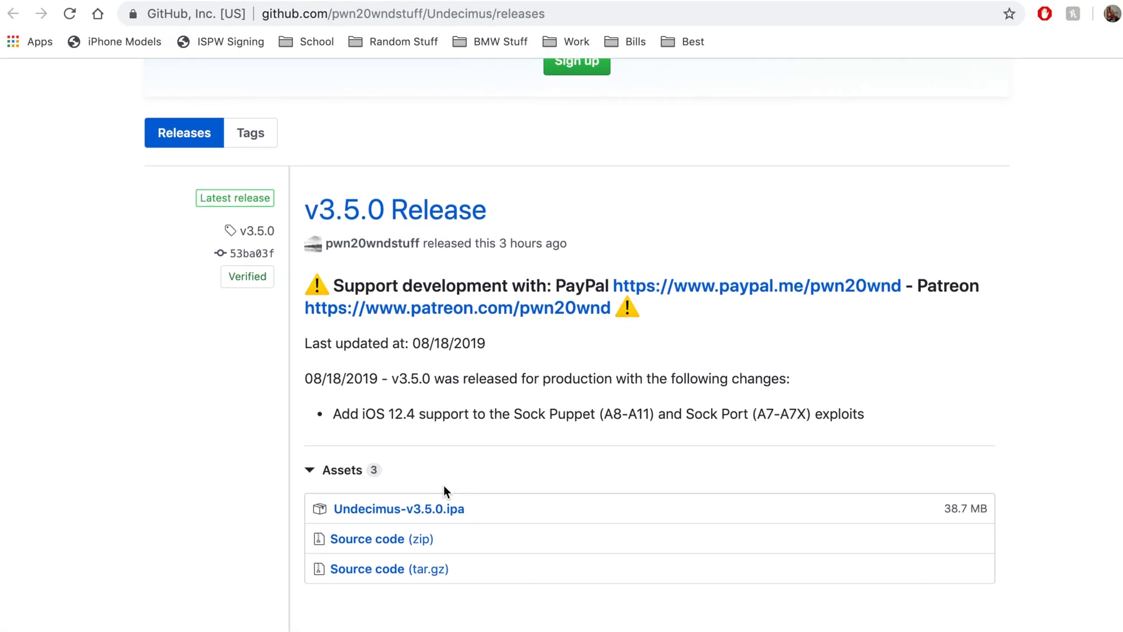
scroll("up", 3)
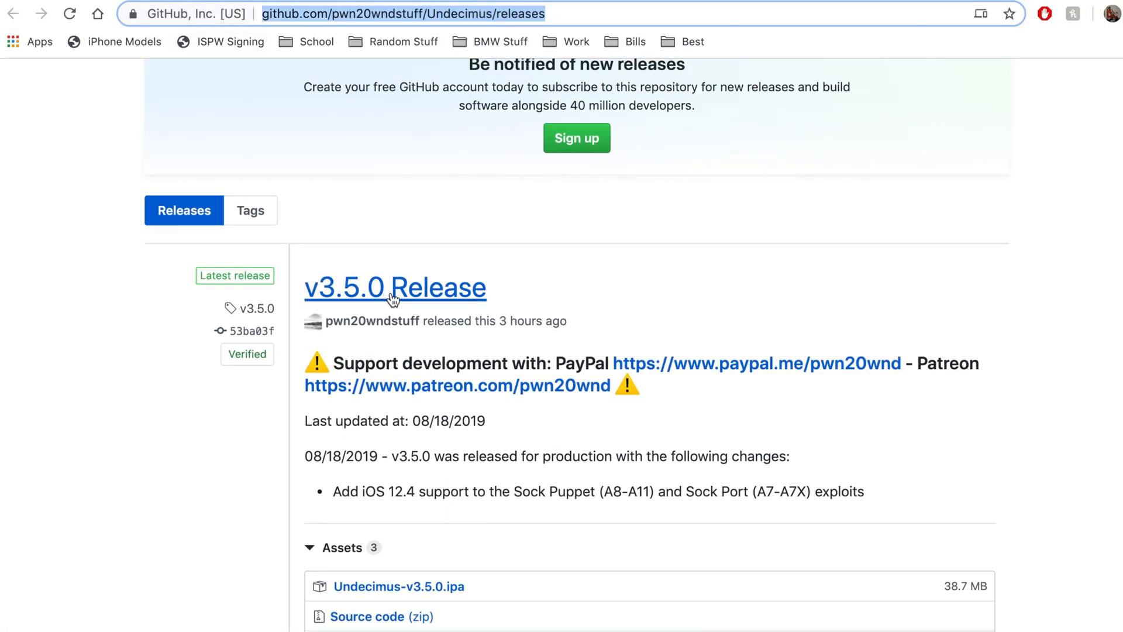
scroll("down", 3)
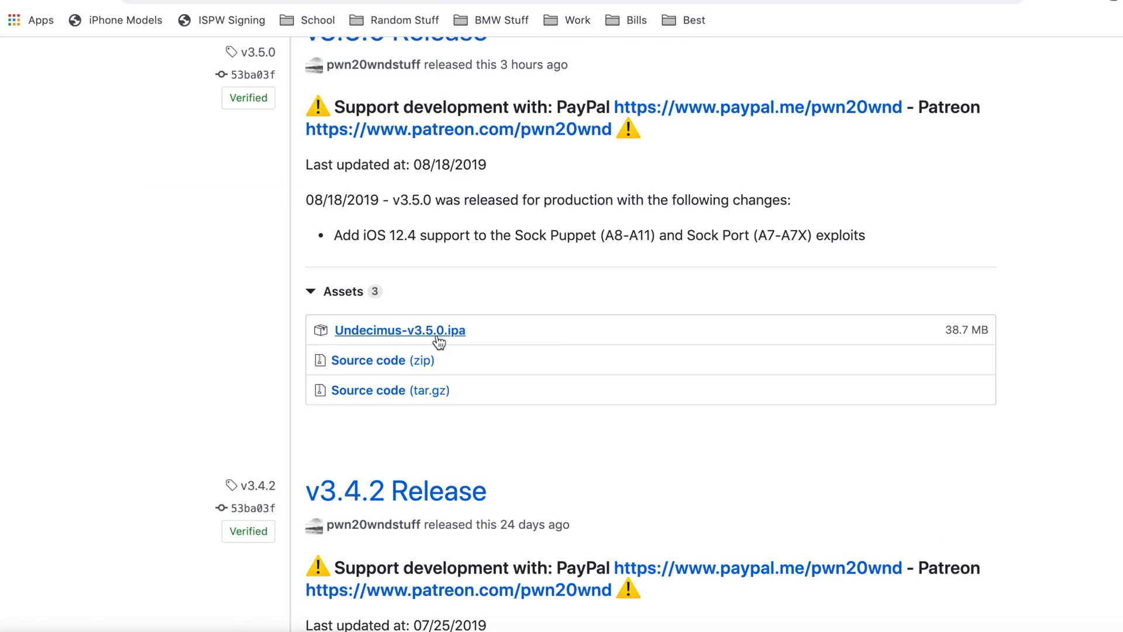
left_click(400, 330)
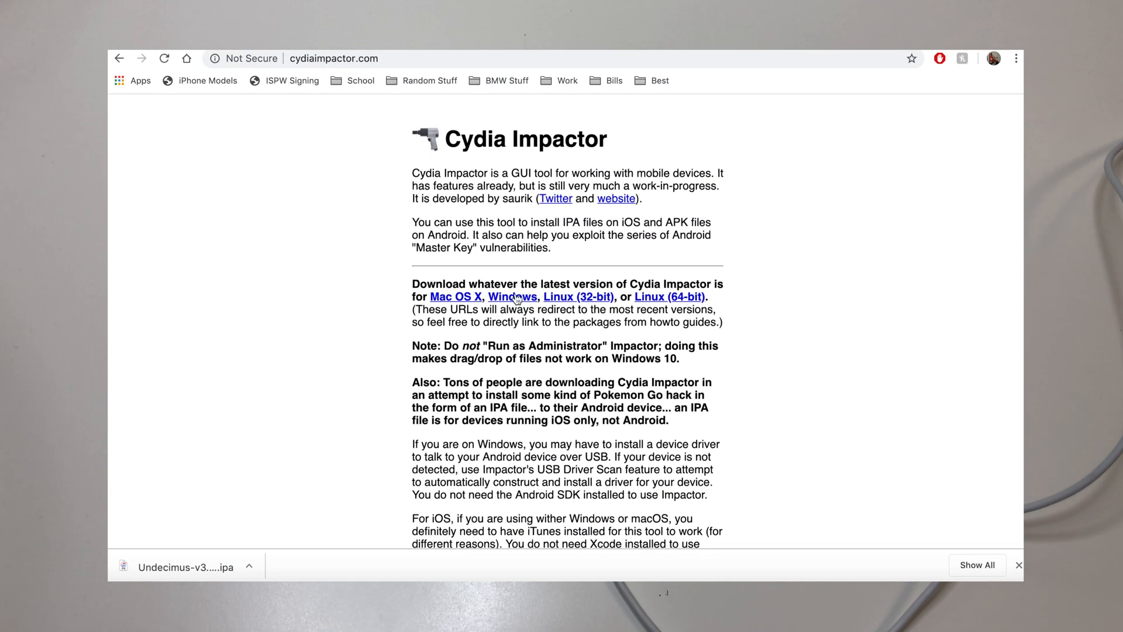
Download the Cydia Impactor tool from cydiaimpactor.com
left_click(455, 296)
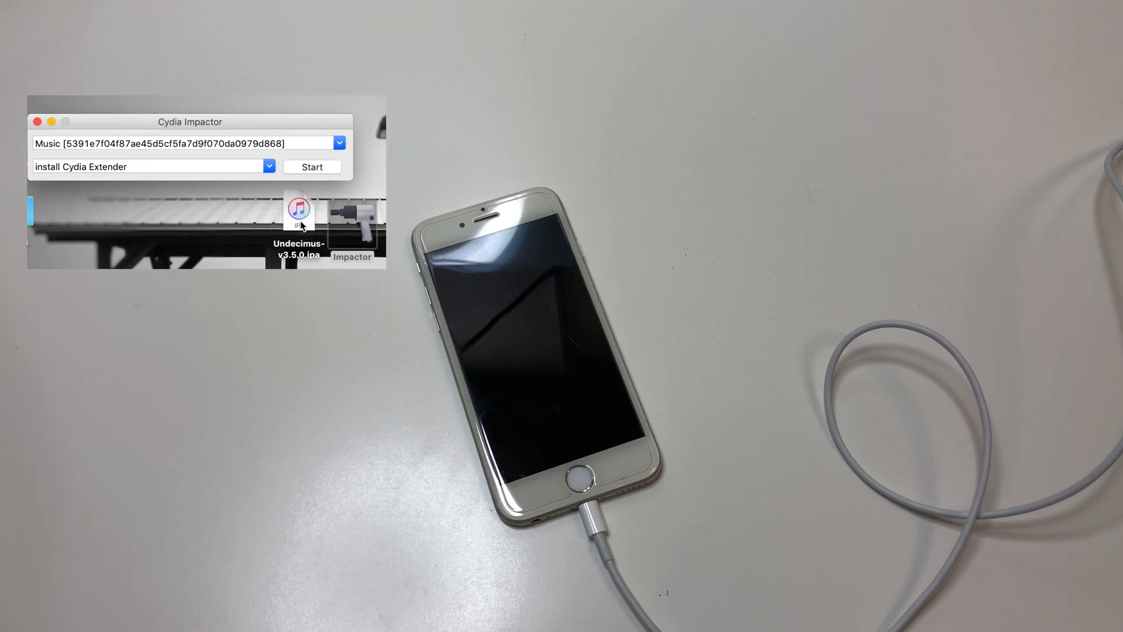
Drag Undecimus-v3.5.0.ipa into Cydia Impactor and sign it with the Apple ID to install
left_click(297, 213)
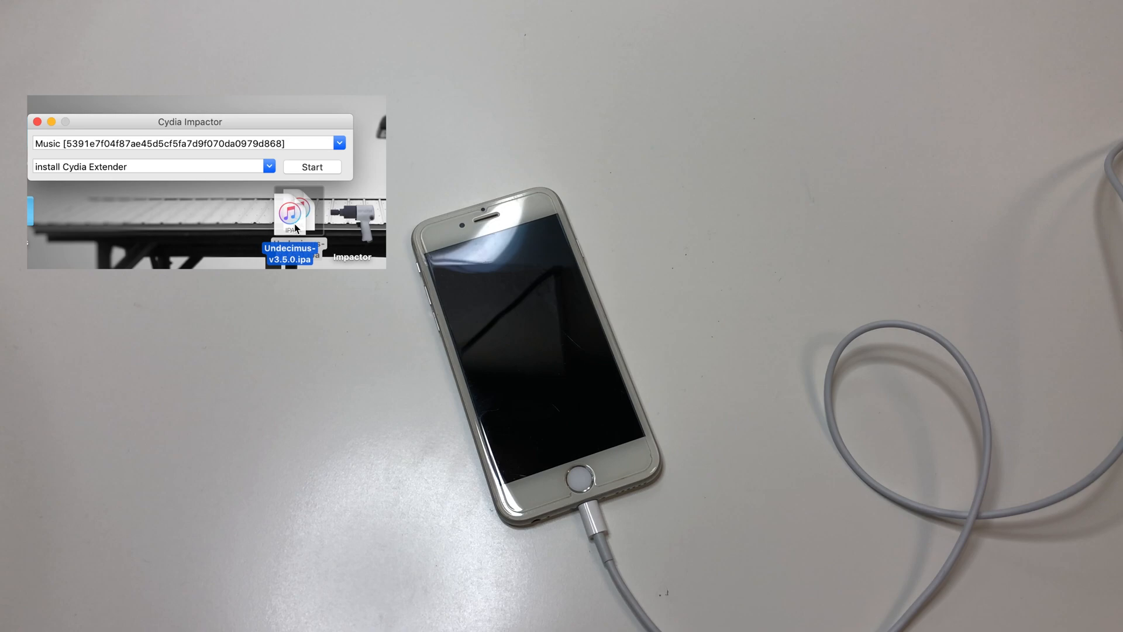
left_click_drag(290, 212, 233, 142)
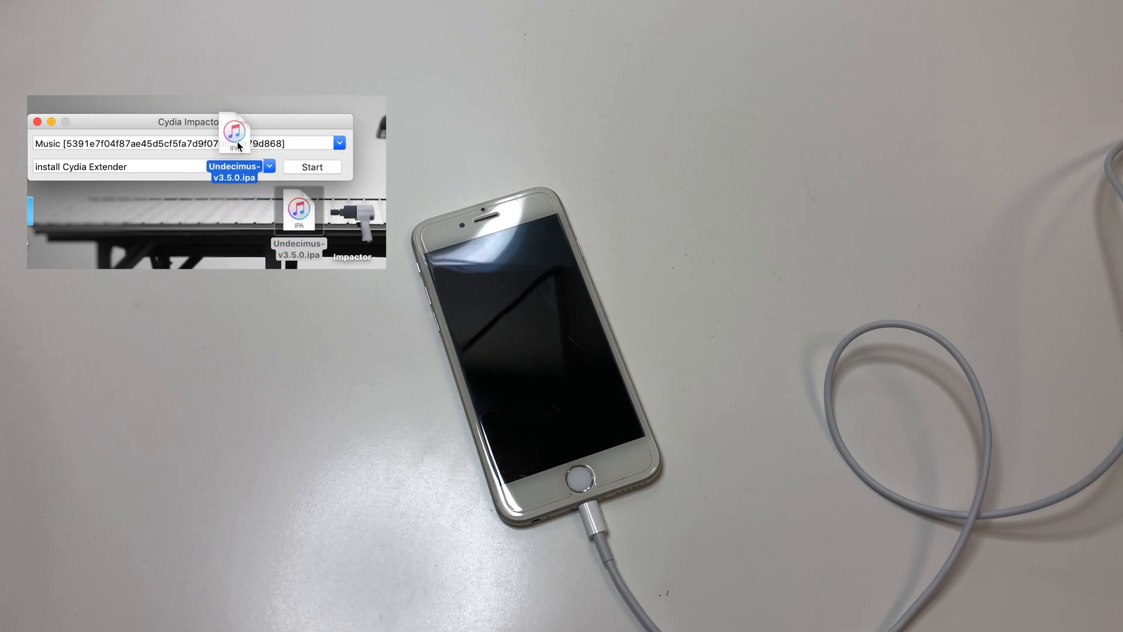
left_click(312, 166)
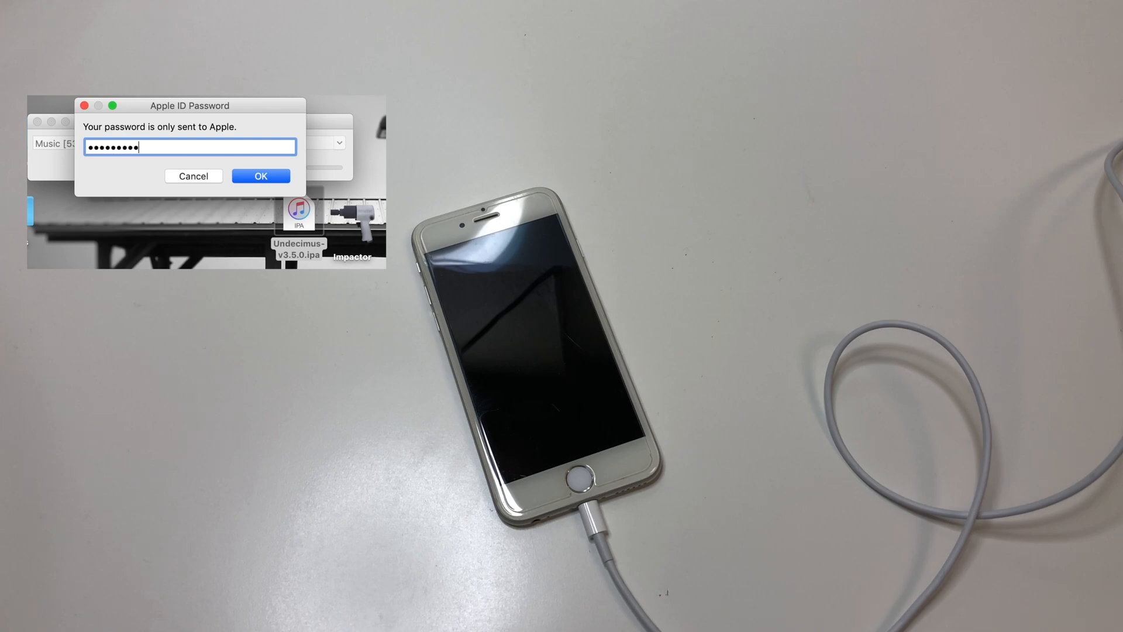
left_click(260, 175)
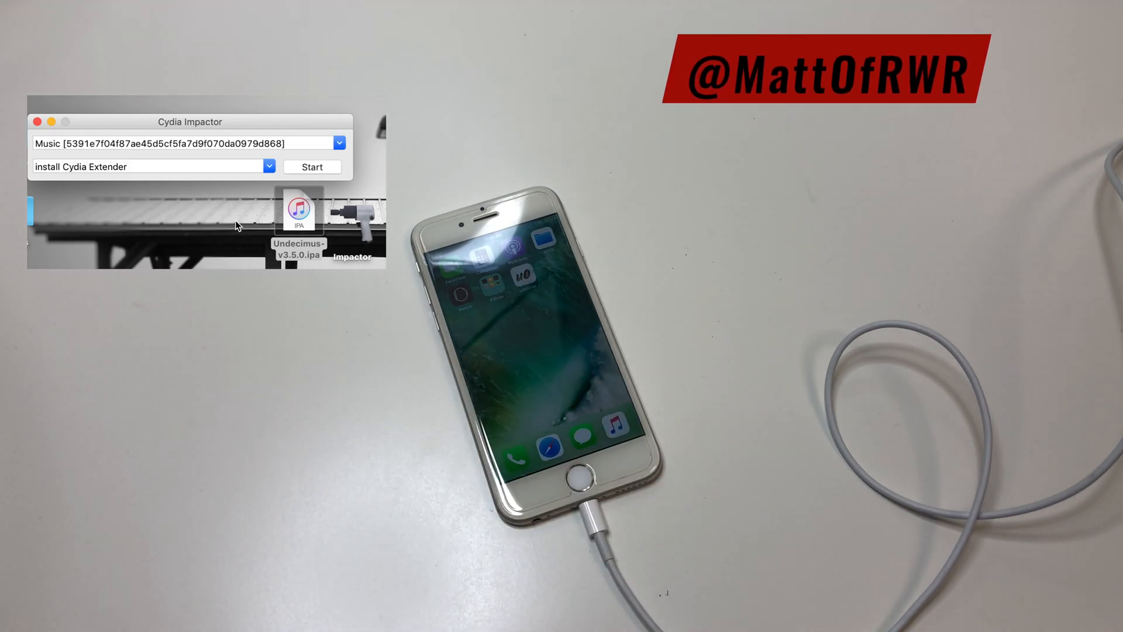
mouse_move(312, 126)
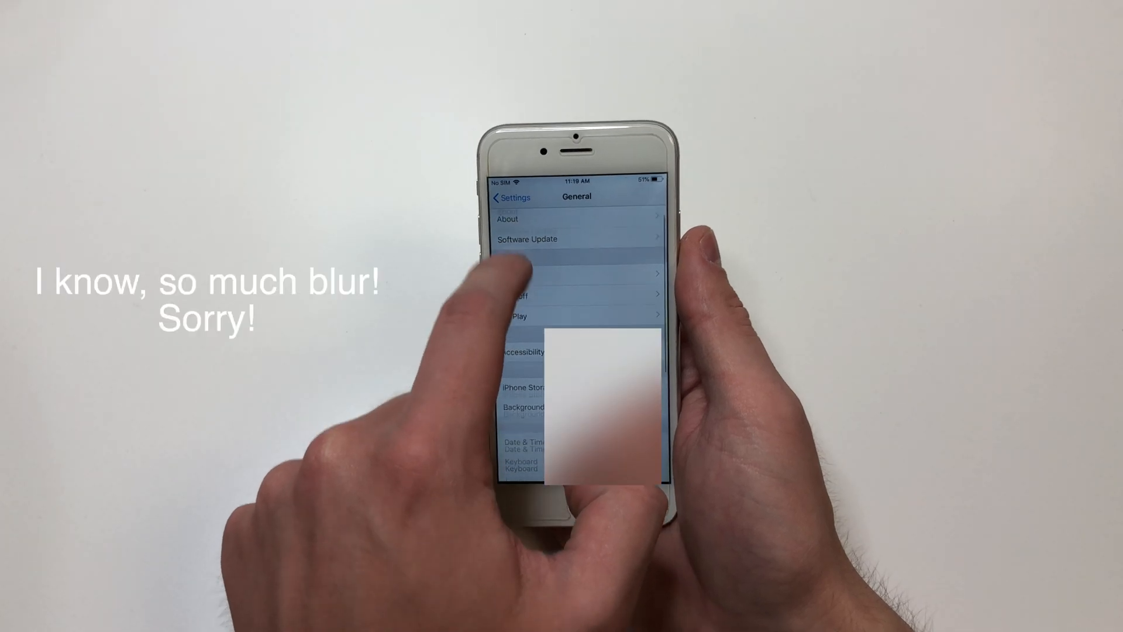
Reach Device Management in Settings > General to trust the developer profile
scroll("down", 3)
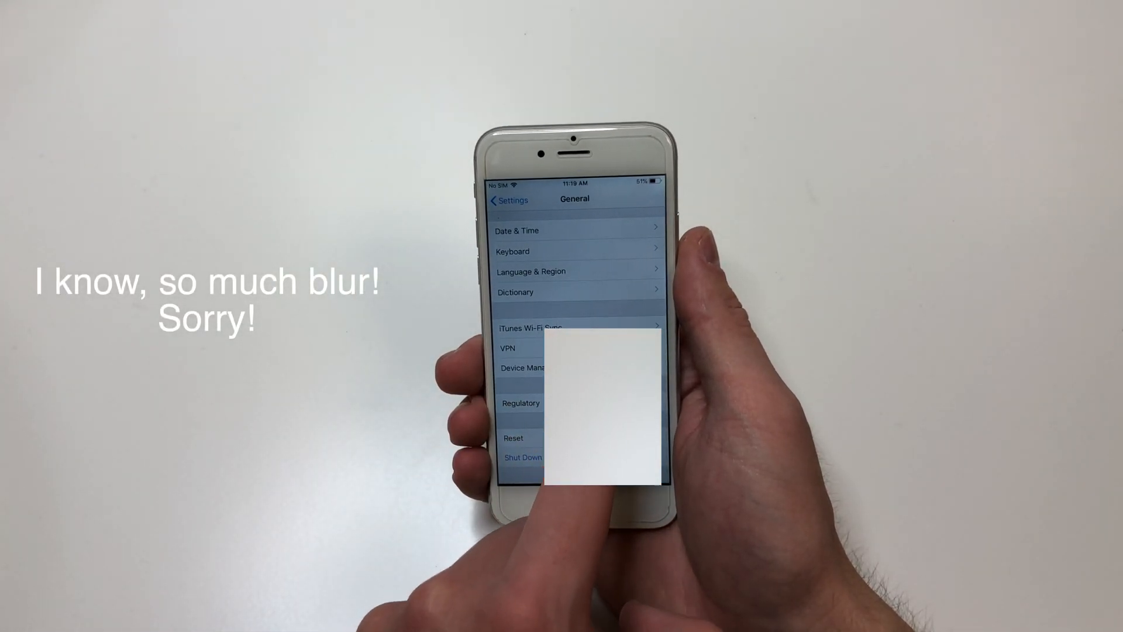
left_click(522, 367)
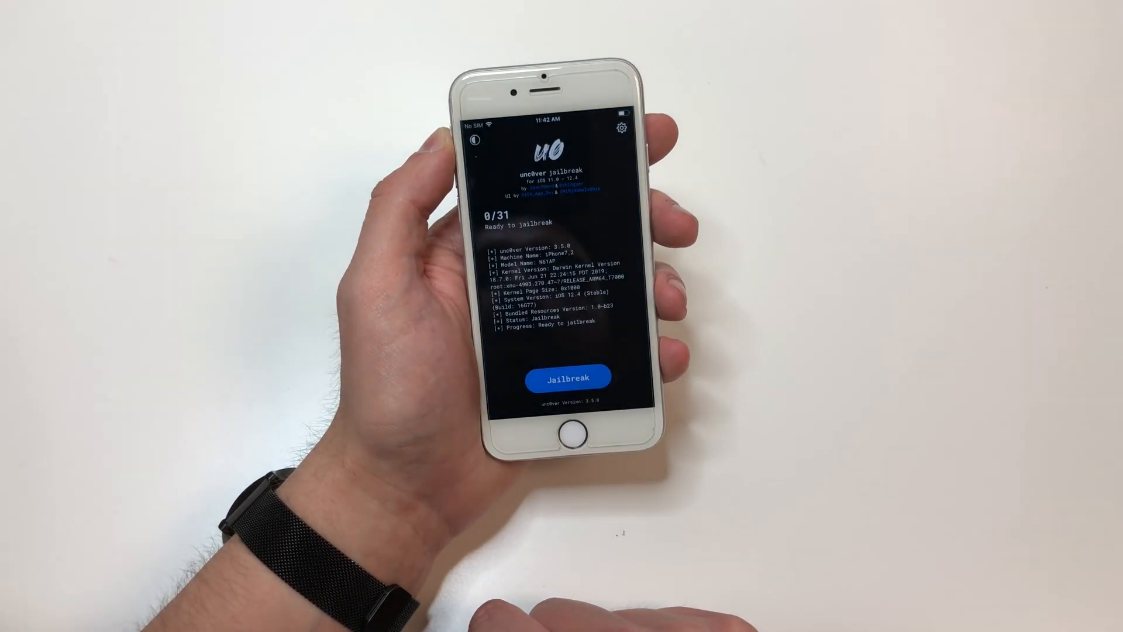
Start the unc0ver jailbreak with the Jailbreak button
left_click(569, 377)
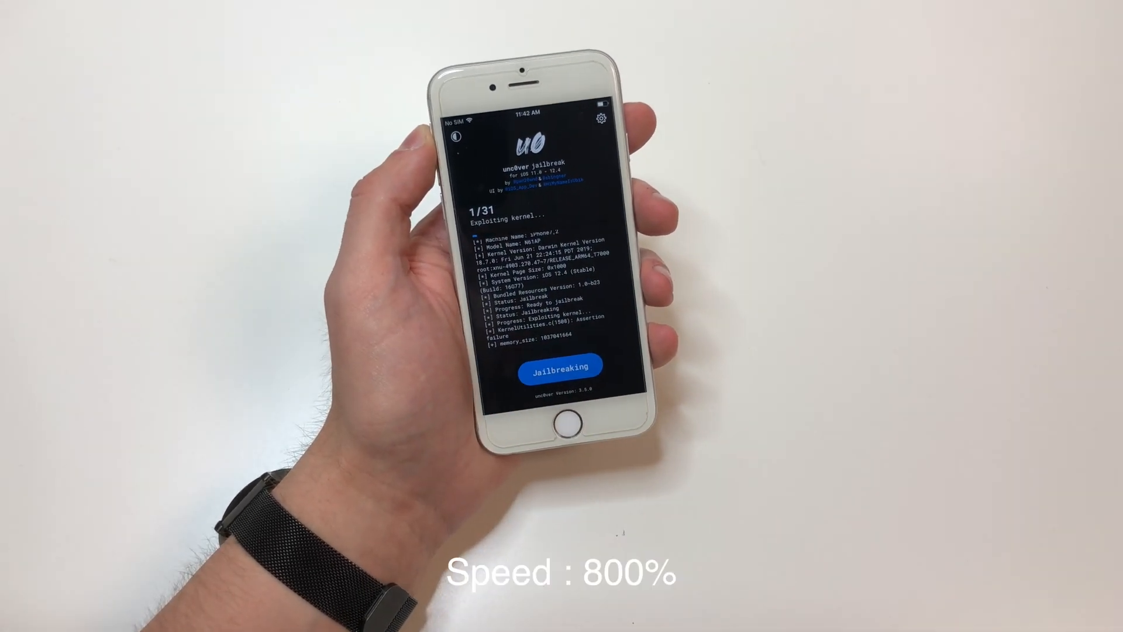